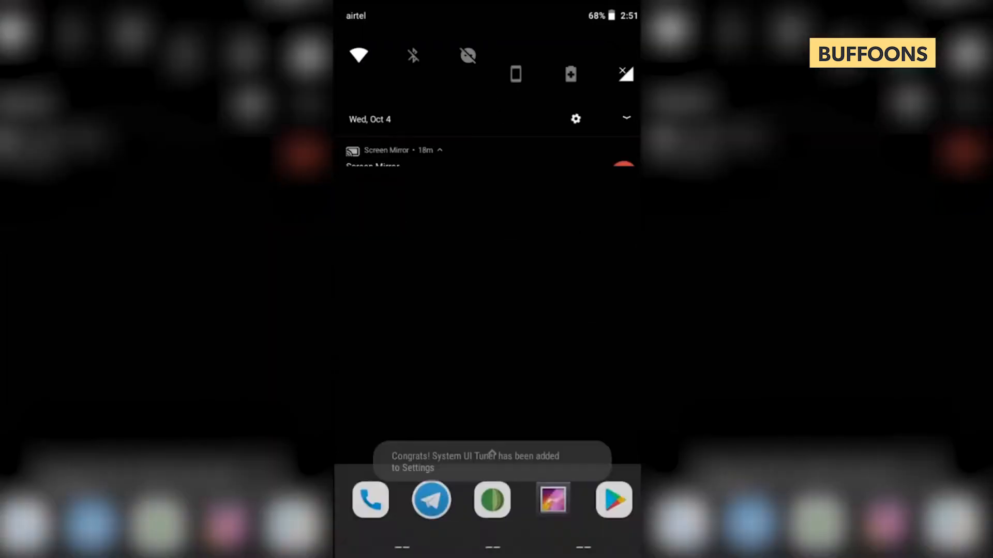
- Open Settings and scroll to System UI Tuner's navigation bar options
left_click(575, 118)
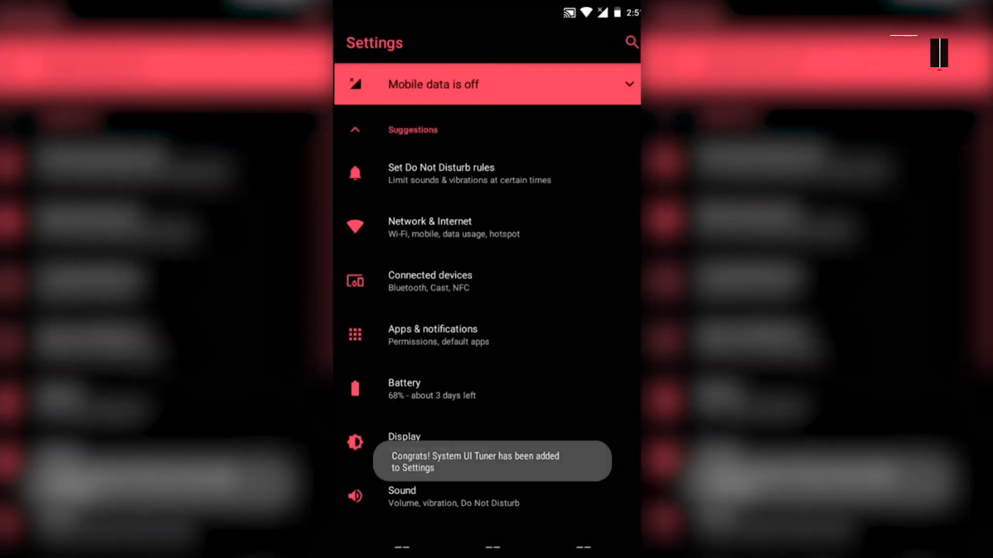
scroll("down", 3)
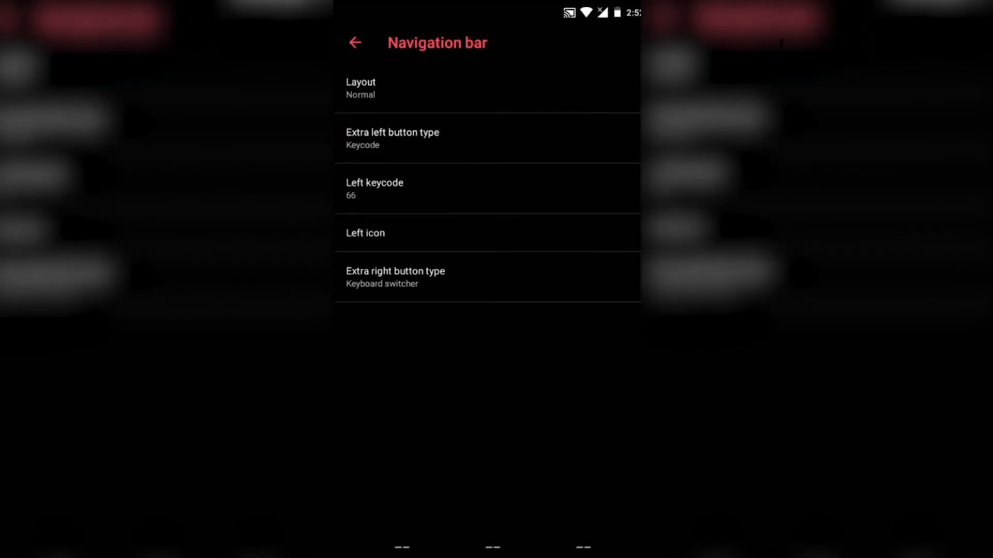
- Set the left keycode to 171 and choose the Left icon for the extra button
left_click(375, 189)
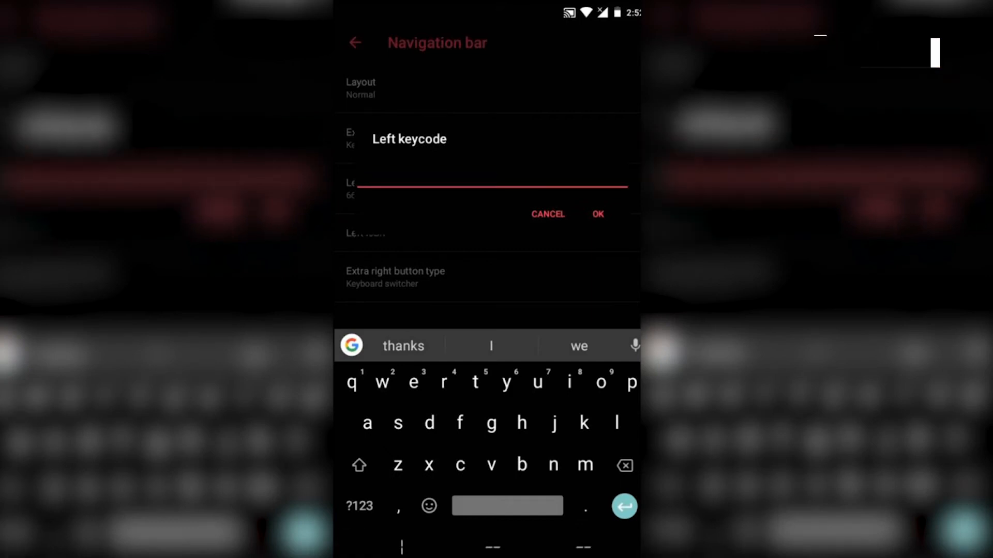
left_click(359, 505)
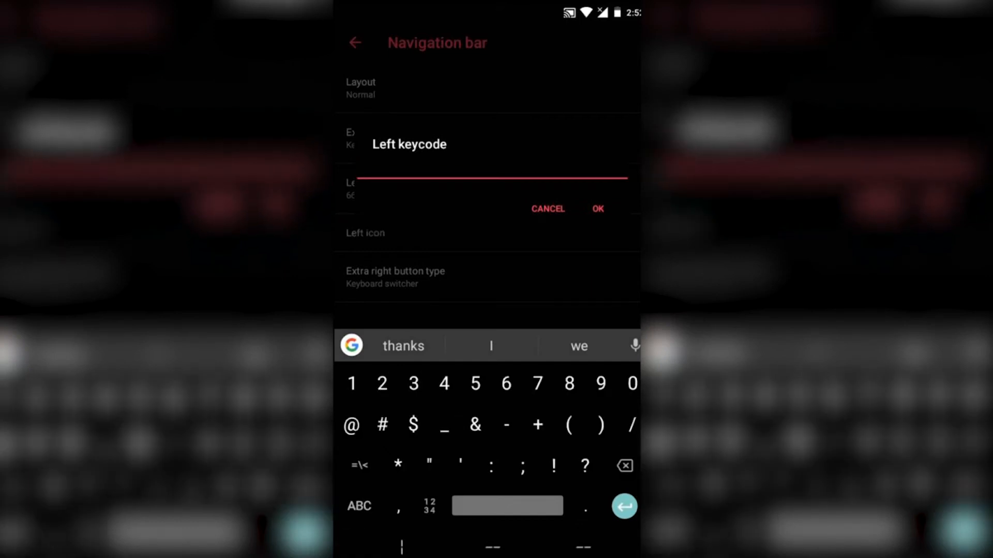
type("171")
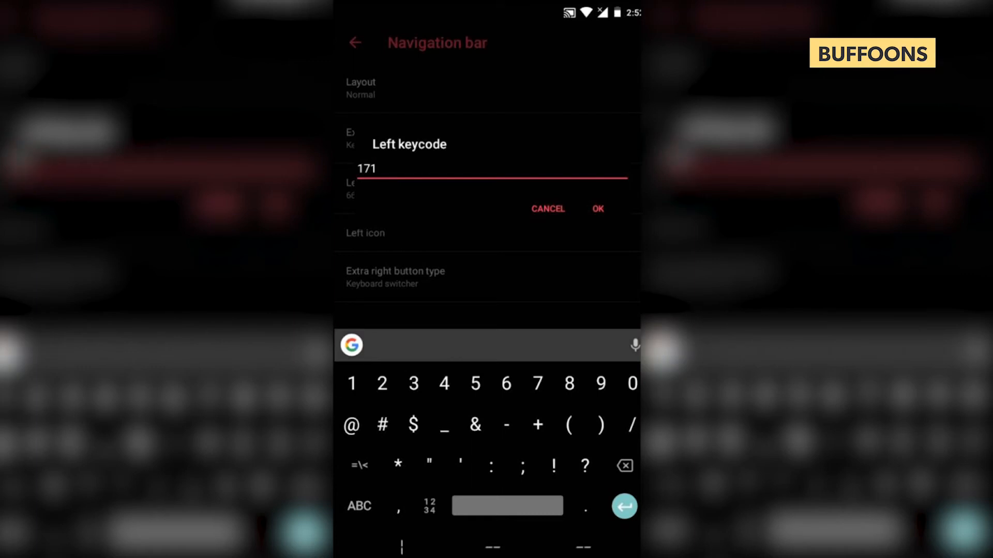
left_click(596, 209)
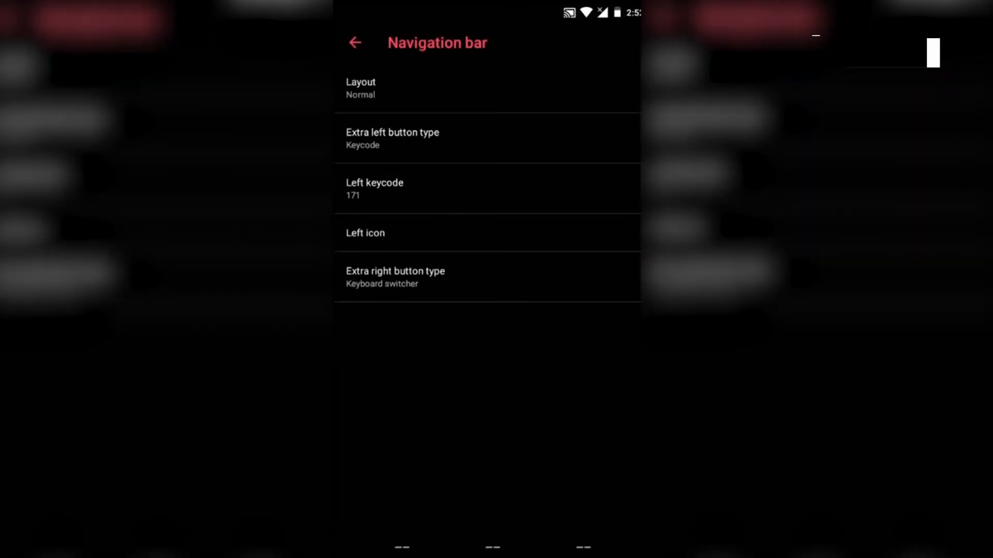
left_click(365, 232)
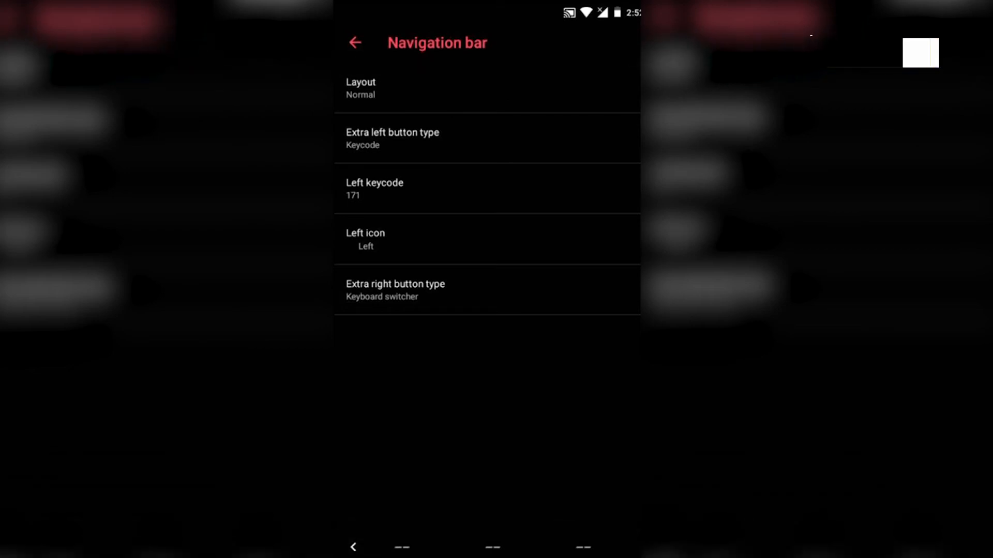
- Return to the launcher and bring up VLC's folder of two recorded videos
left_click(355, 43)
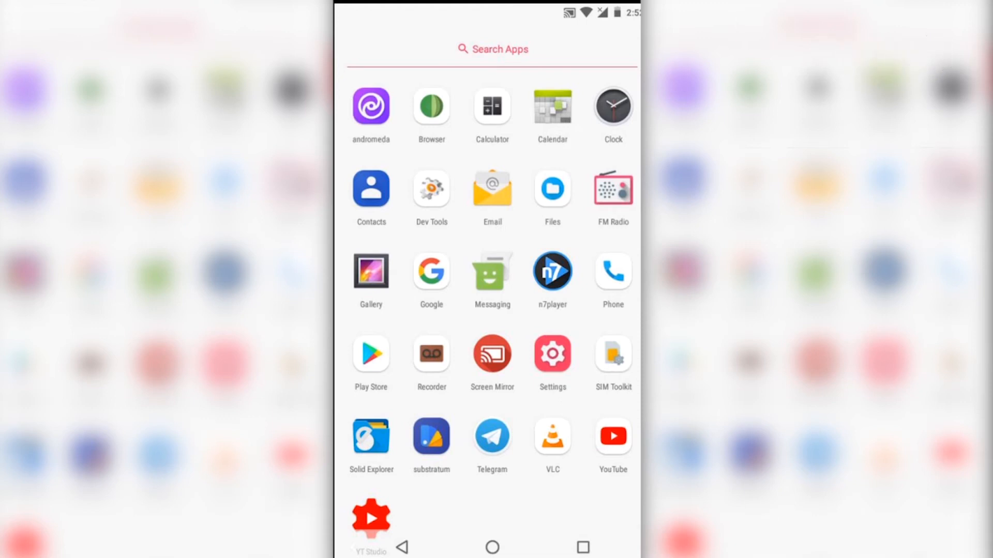
scroll("down", 3)
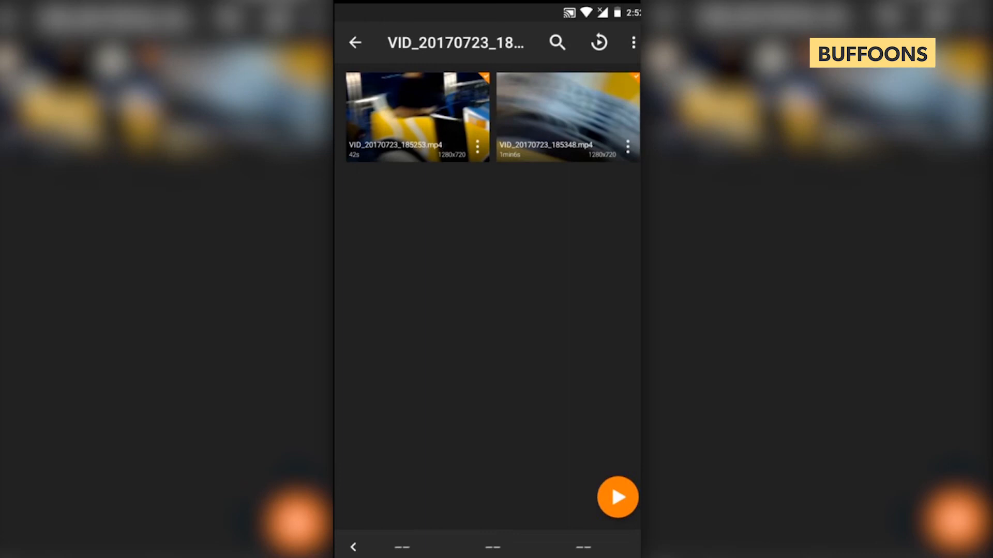
- Play a VLC video and float it over a split-screen Google page
left_click(416, 118)
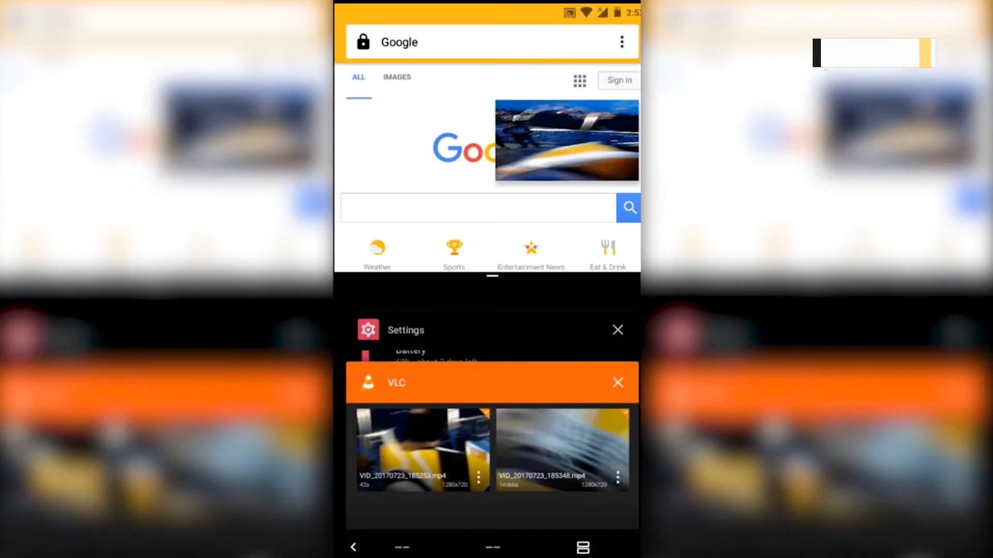
- Place Settings in the lower split half and search Google for facebook
left_click(616, 383)
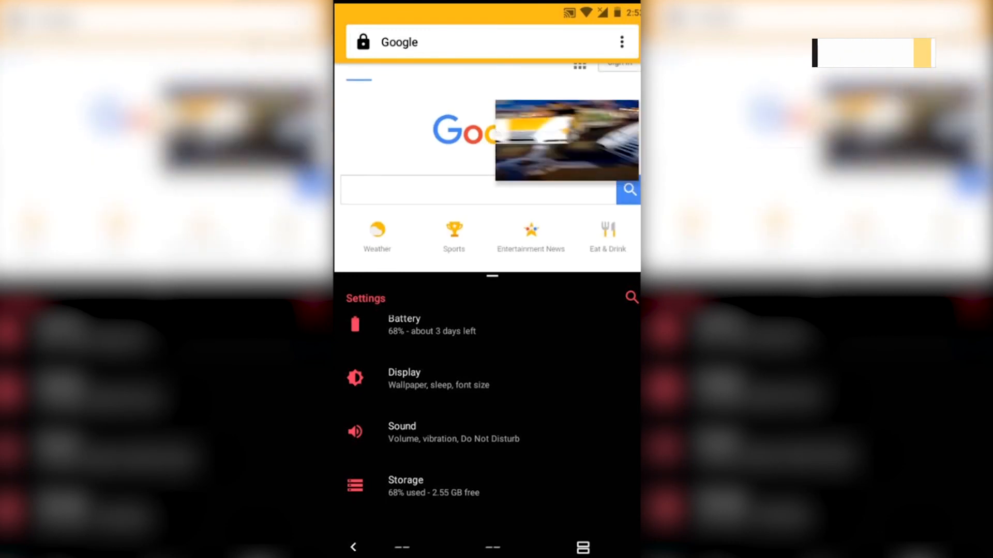
left_click(478, 190)
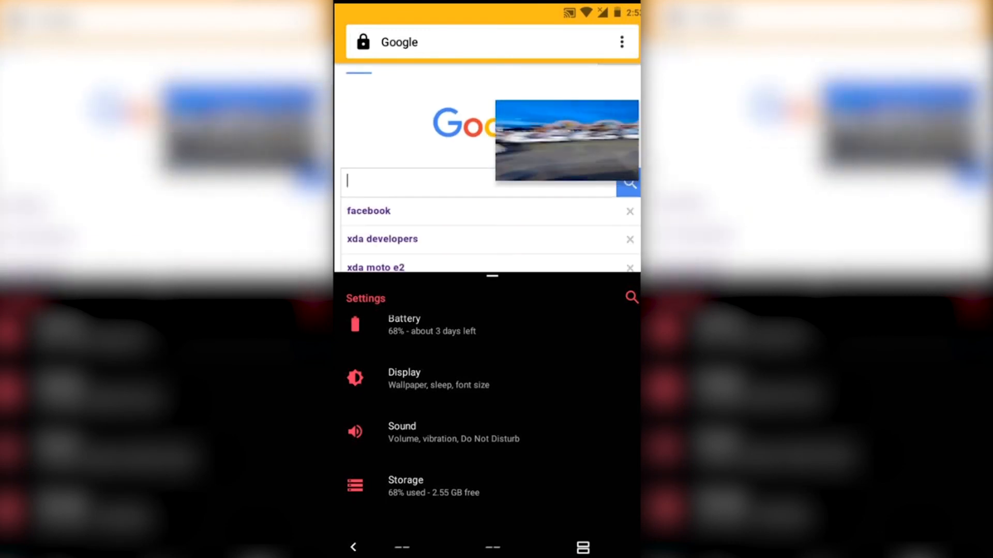
left_click(369, 211)
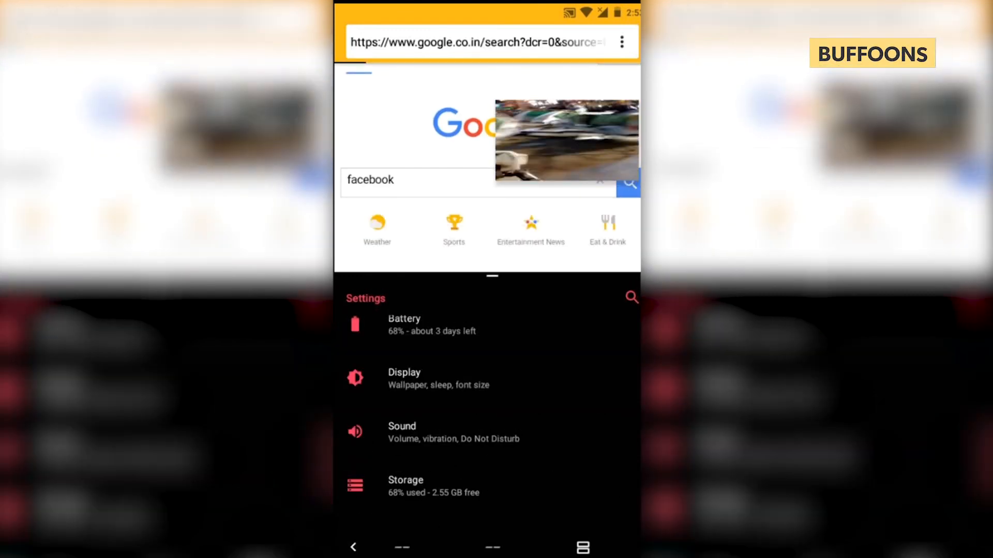
left_click(627, 182)
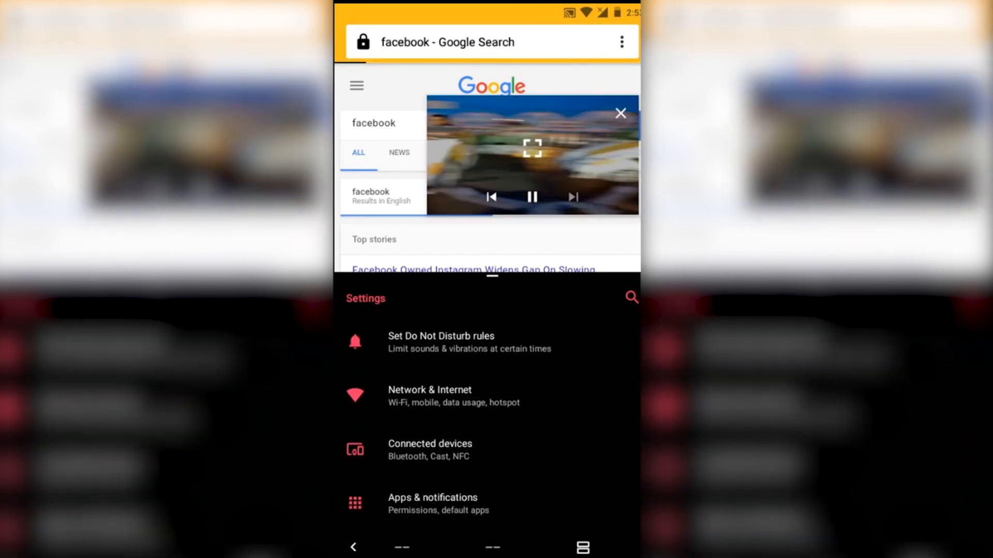